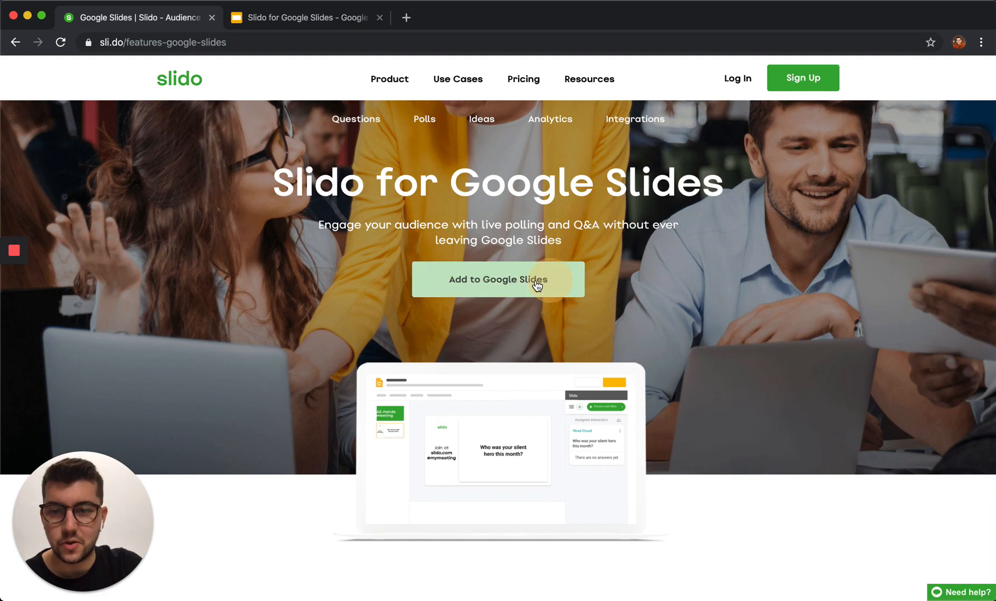
Step: Go to the Slido for Google Slides add-on listing in the G Suite Marketplace
left_click(498, 280)
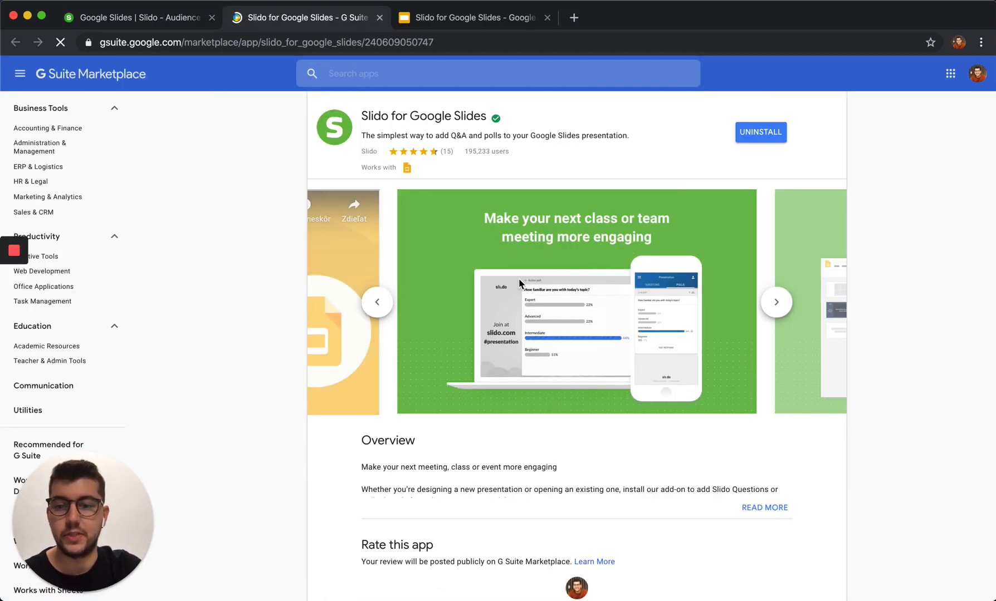
Step: Switch to the 'Slido for Google Slides' presentation with the Slido sidebar
left_click(468, 17)
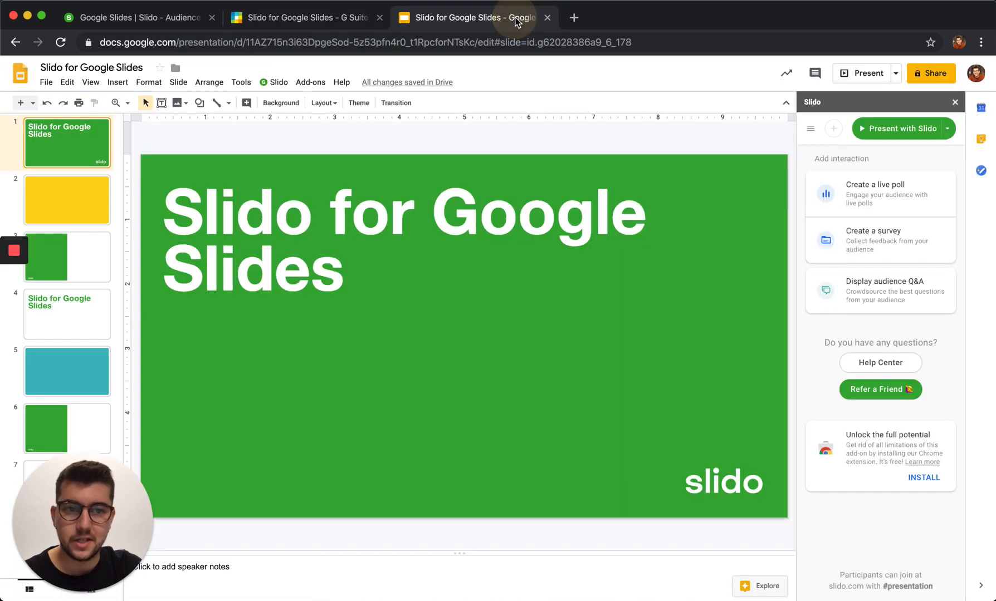
mouse_move(866, 157)
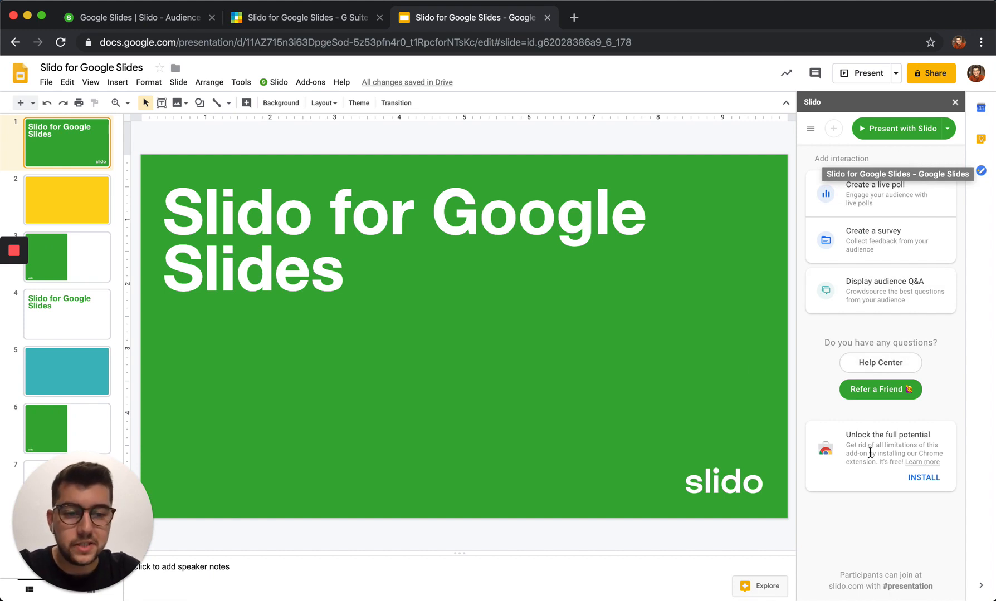
Step: Install the Slido extension into Chrome from the Chrome Web Store
left_click(923, 477)
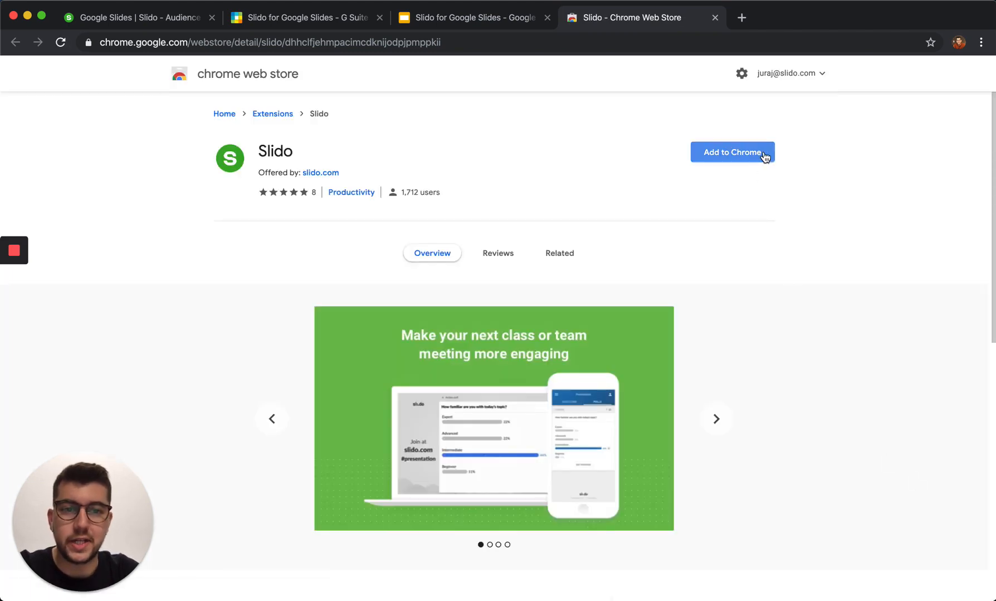
left_click(732, 152)
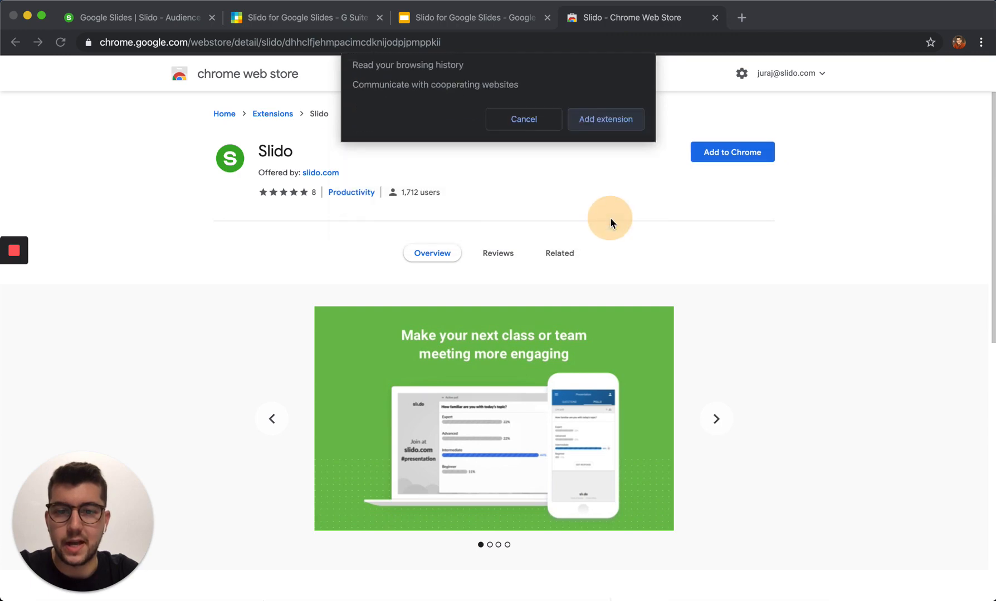
left_click(604, 119)
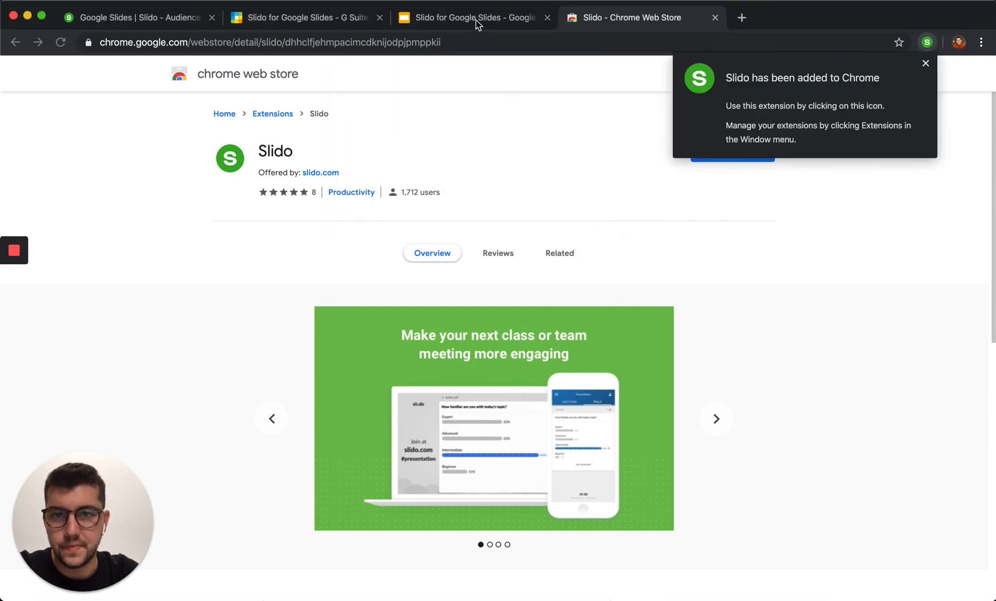
Step: Create a star-rating poll slide asking "How did you like this training session?"
left_click(472, 17)
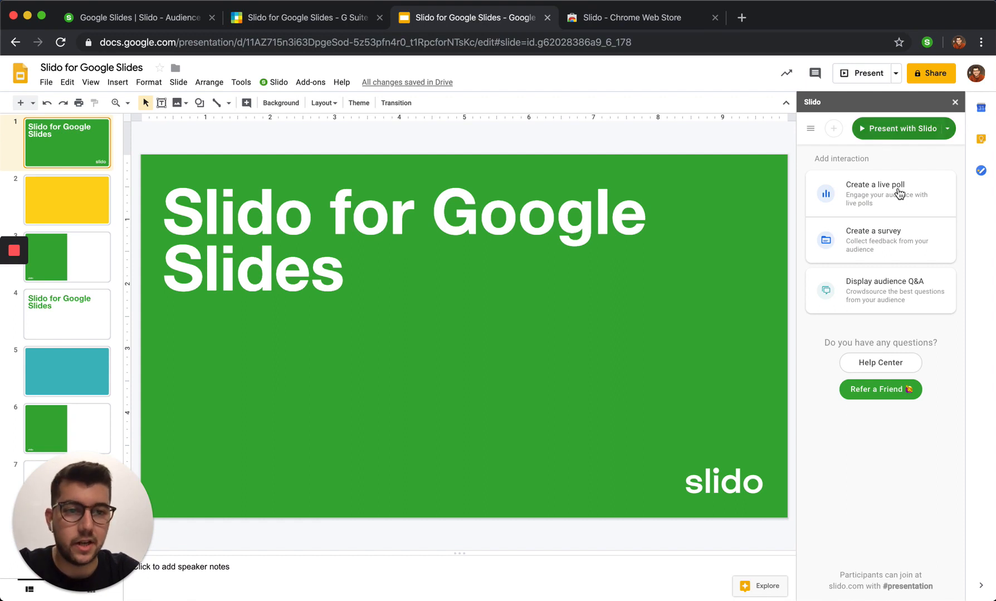
left_click(880, 193)
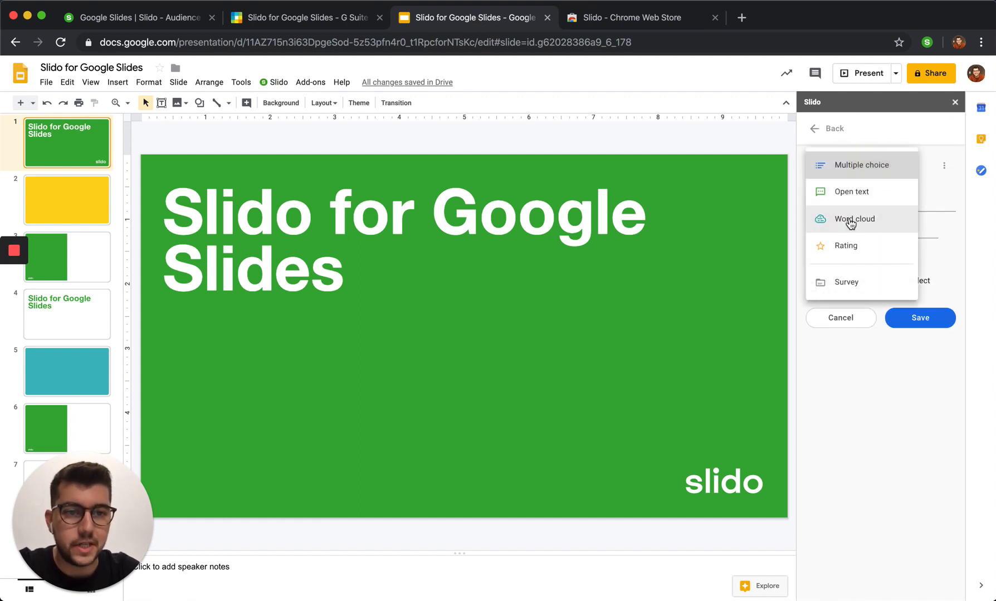
left_click(846, 246)
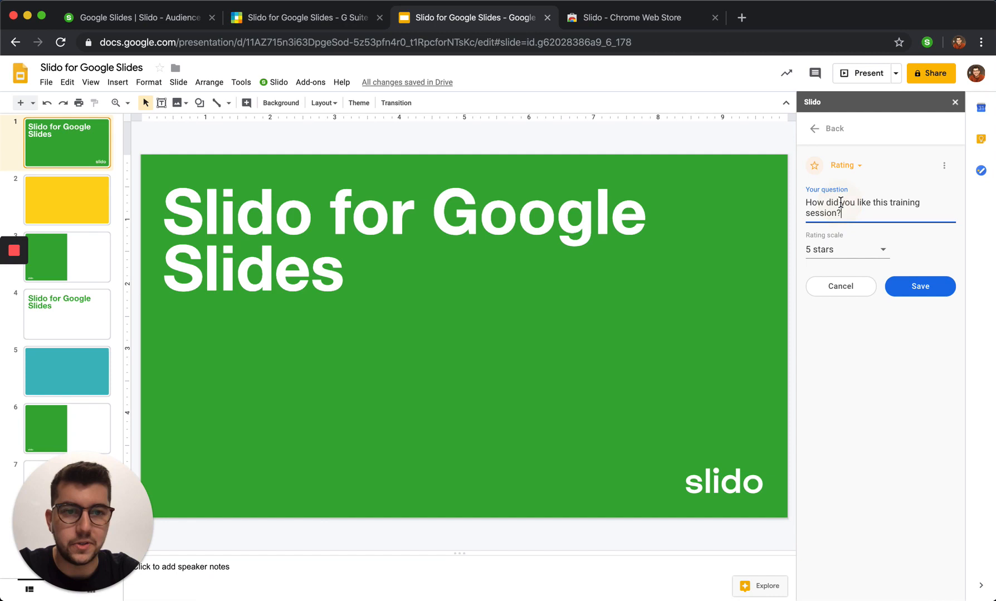
left_click(920, 285)
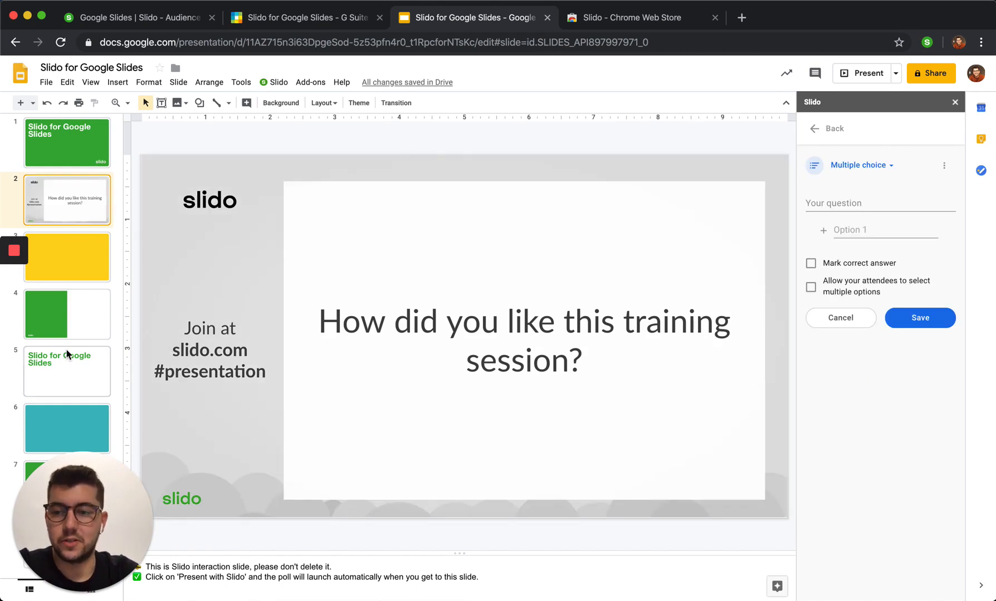
Step: On slide 5, begin adding a Slido audience Q&A interaction
left_click(66, 371)
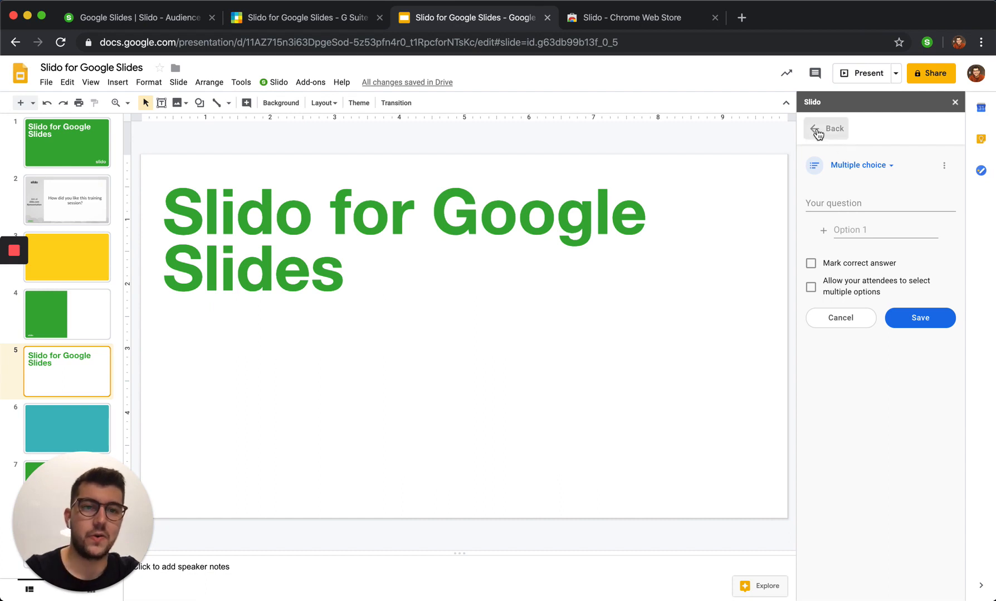
left_click(825, 128)
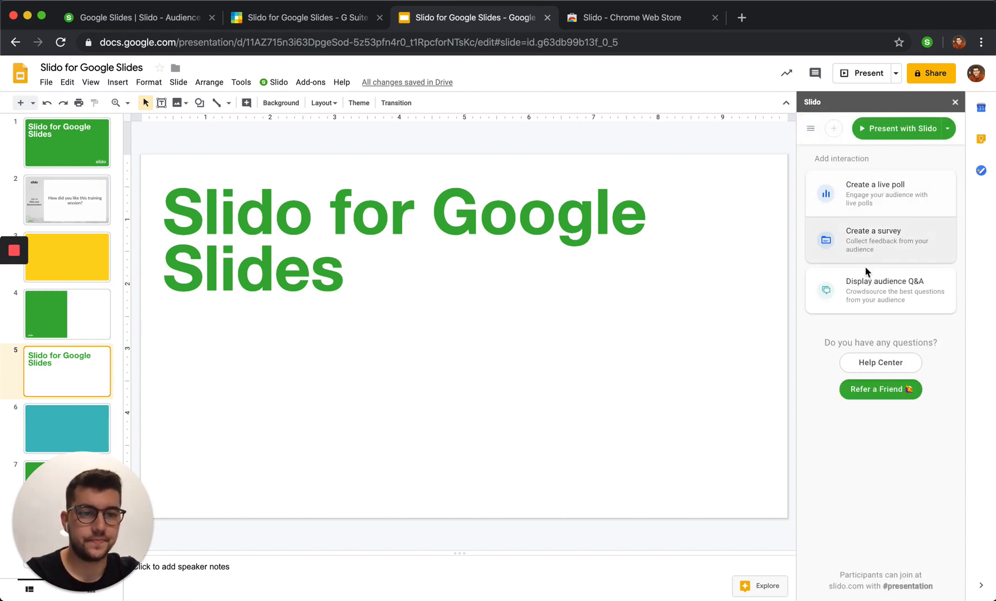
left_click(880, 240)
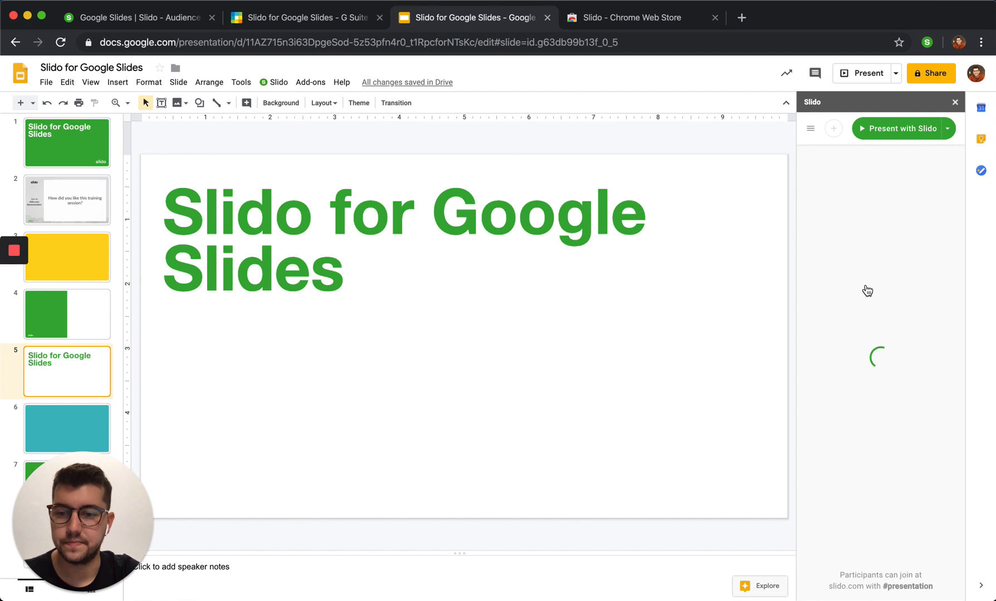